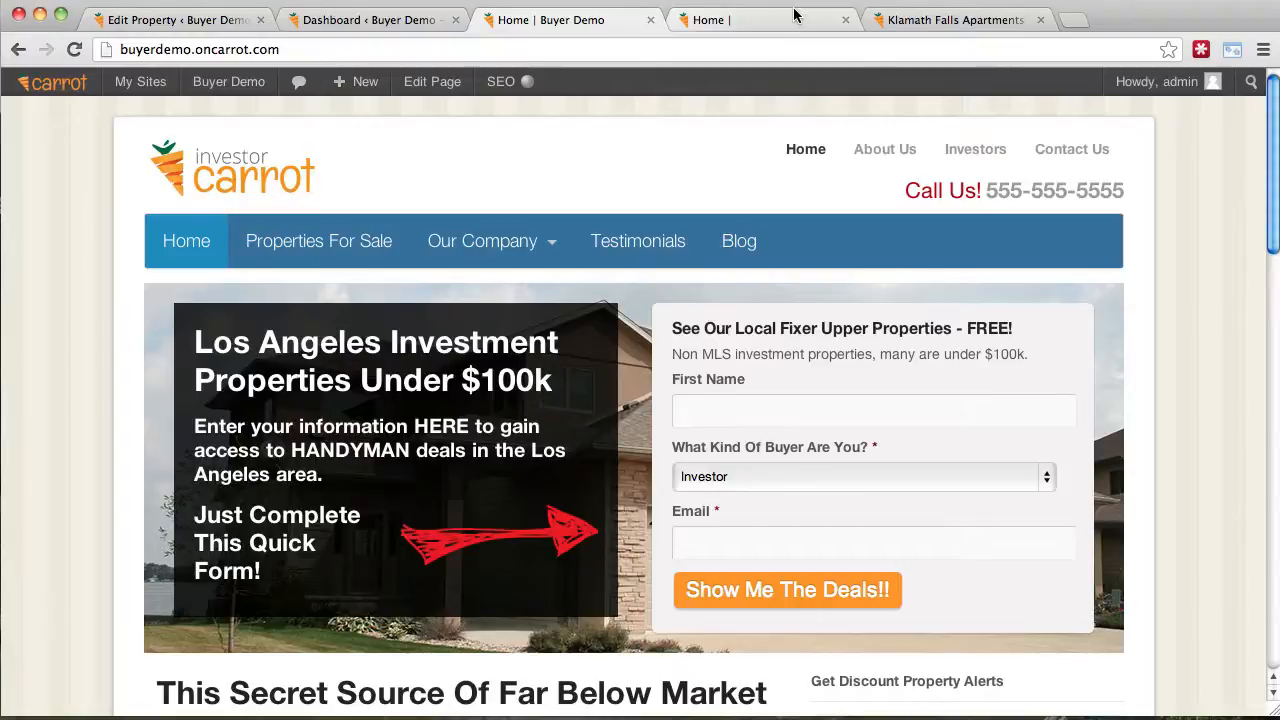
mouse_move(482, 240)
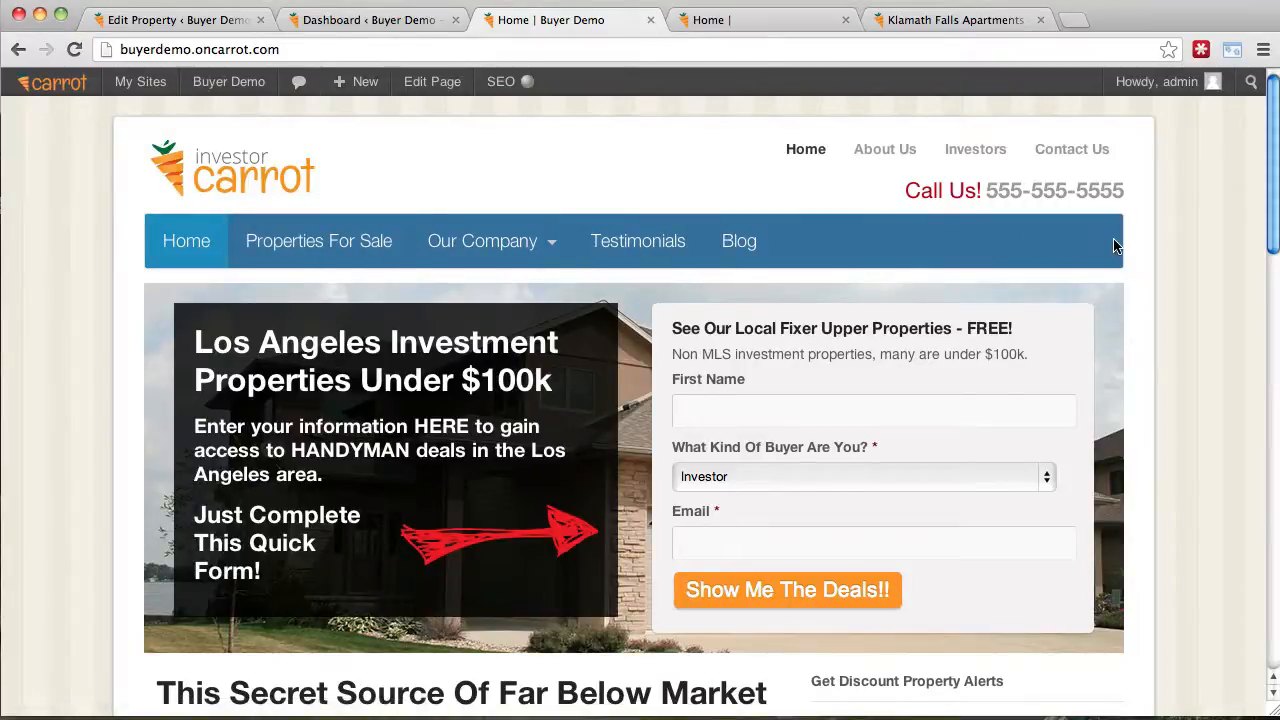
mouse_move(318, 240)
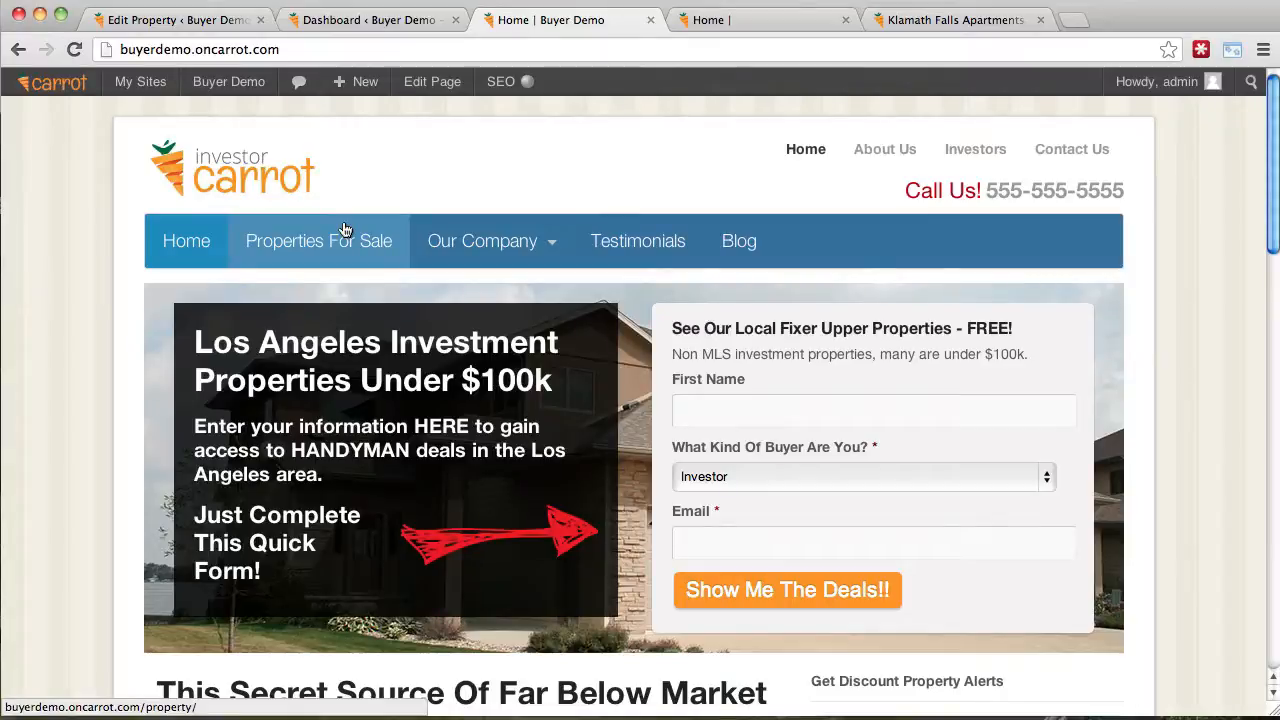
mouse_move(950, 248)
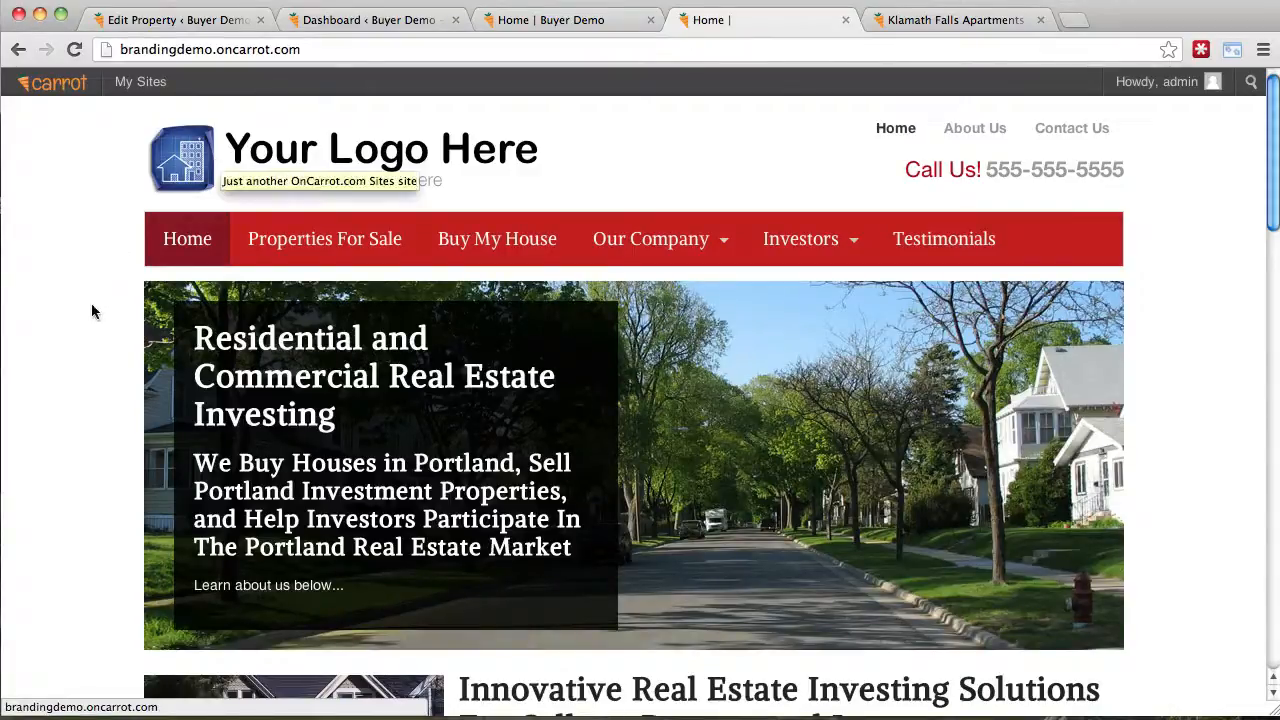
mouse_move(324, 238)
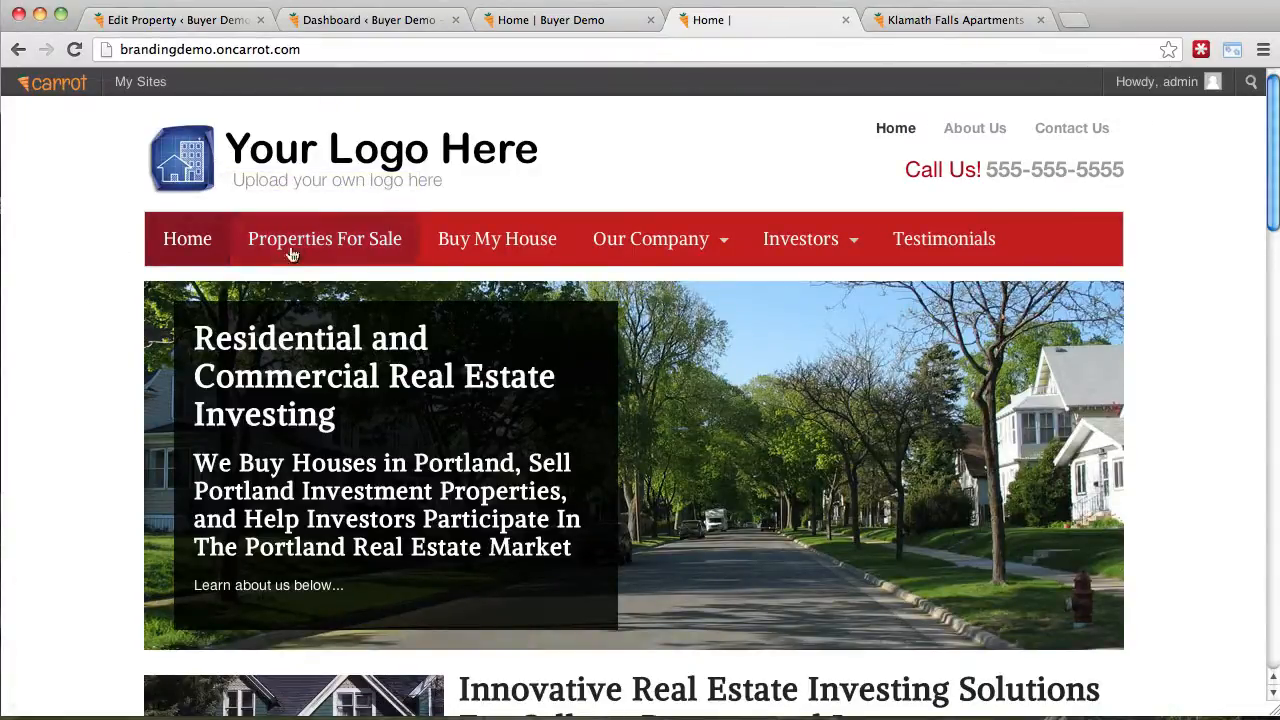
mouse_move(496, 238)
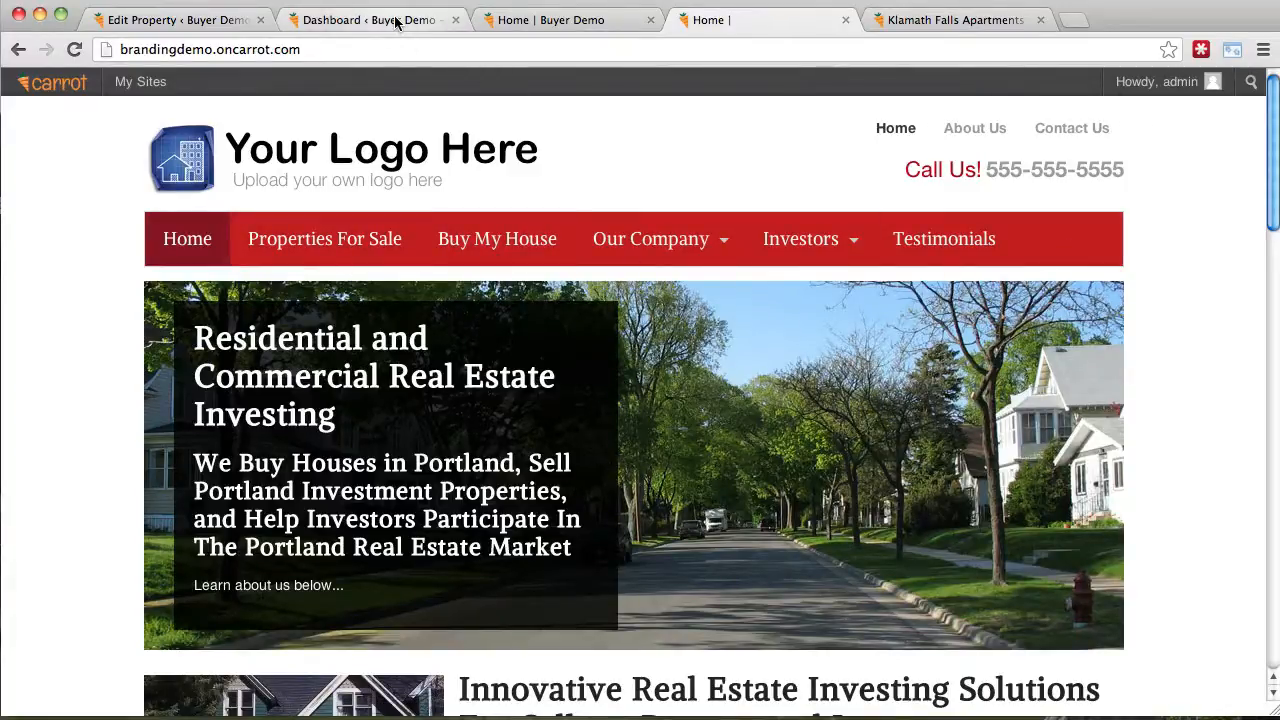
From the buyer demo site, reach the admin dashboard's theme appearance settings at Styling & Layout
click(370, 20)
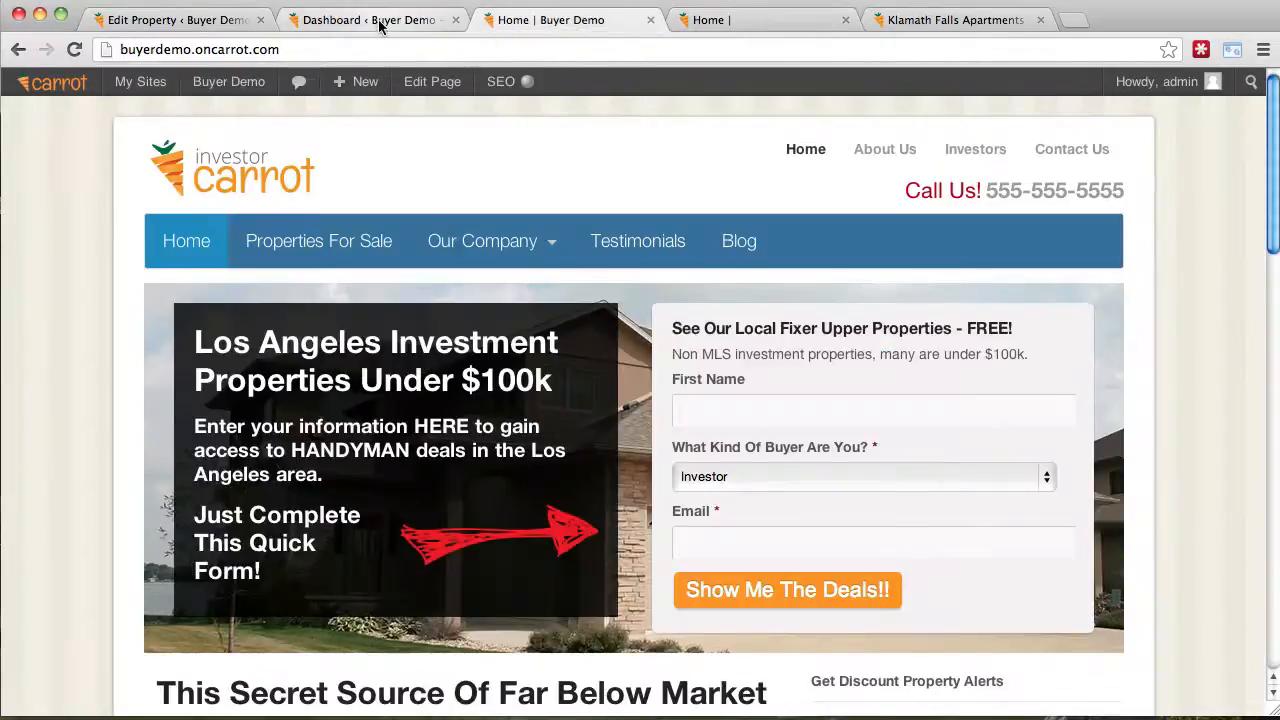
click(372, 20)
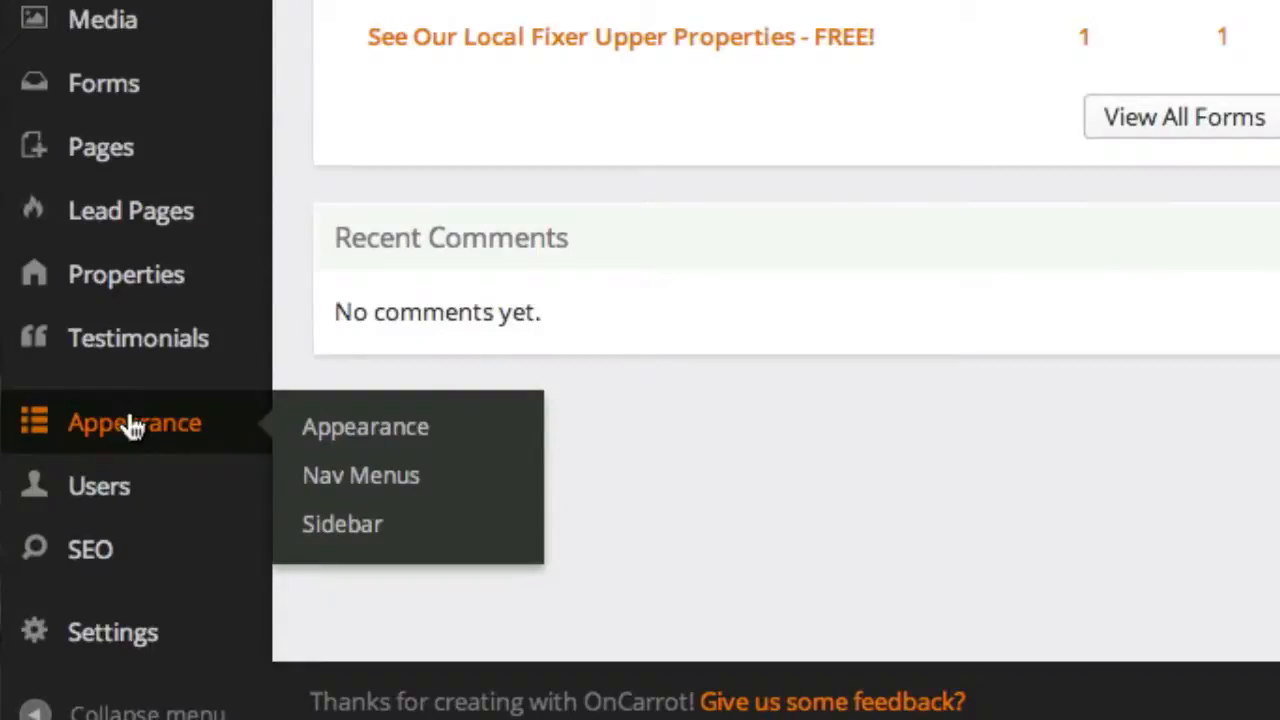
click(364, 426)
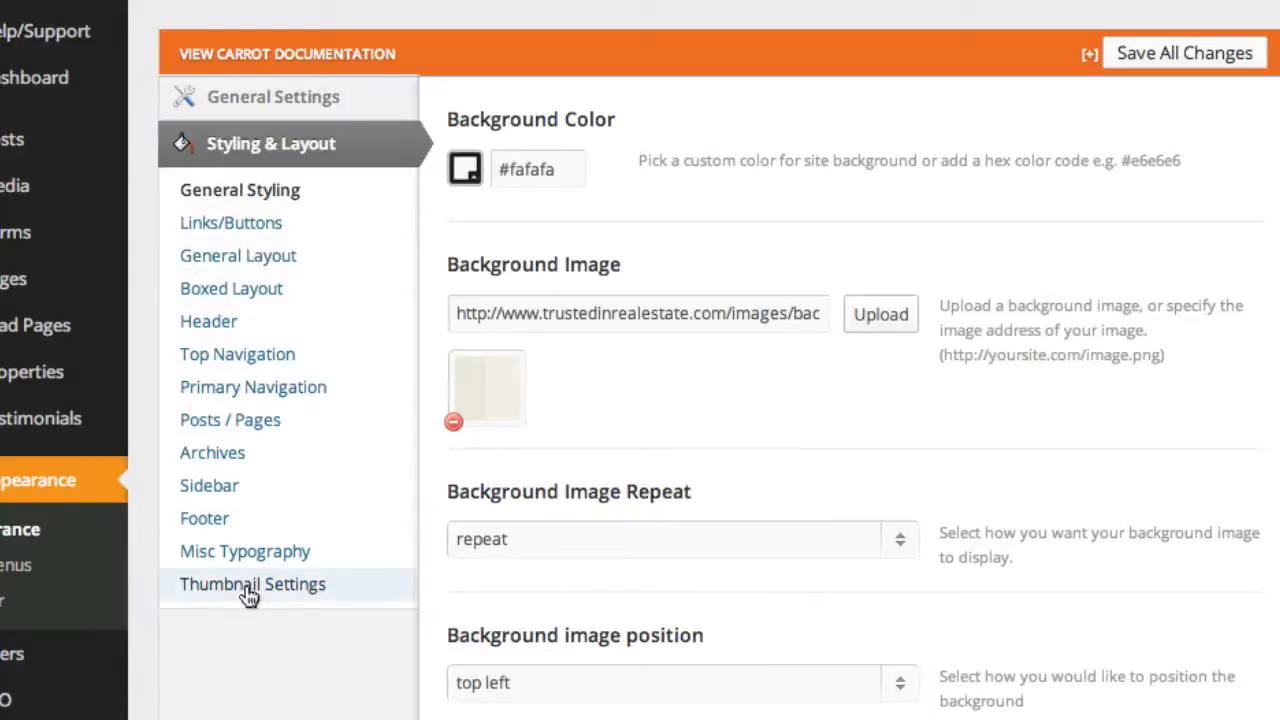
mouse_move(252, 584)
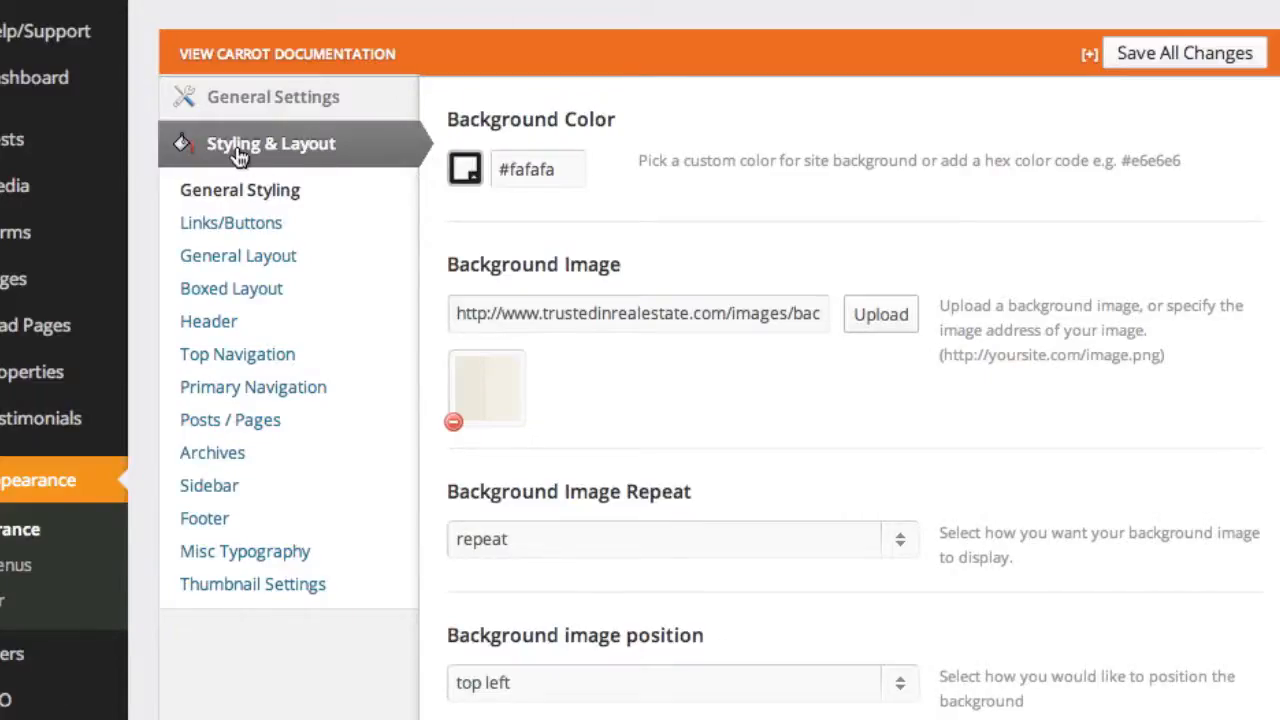
mouse_move(208, 320)
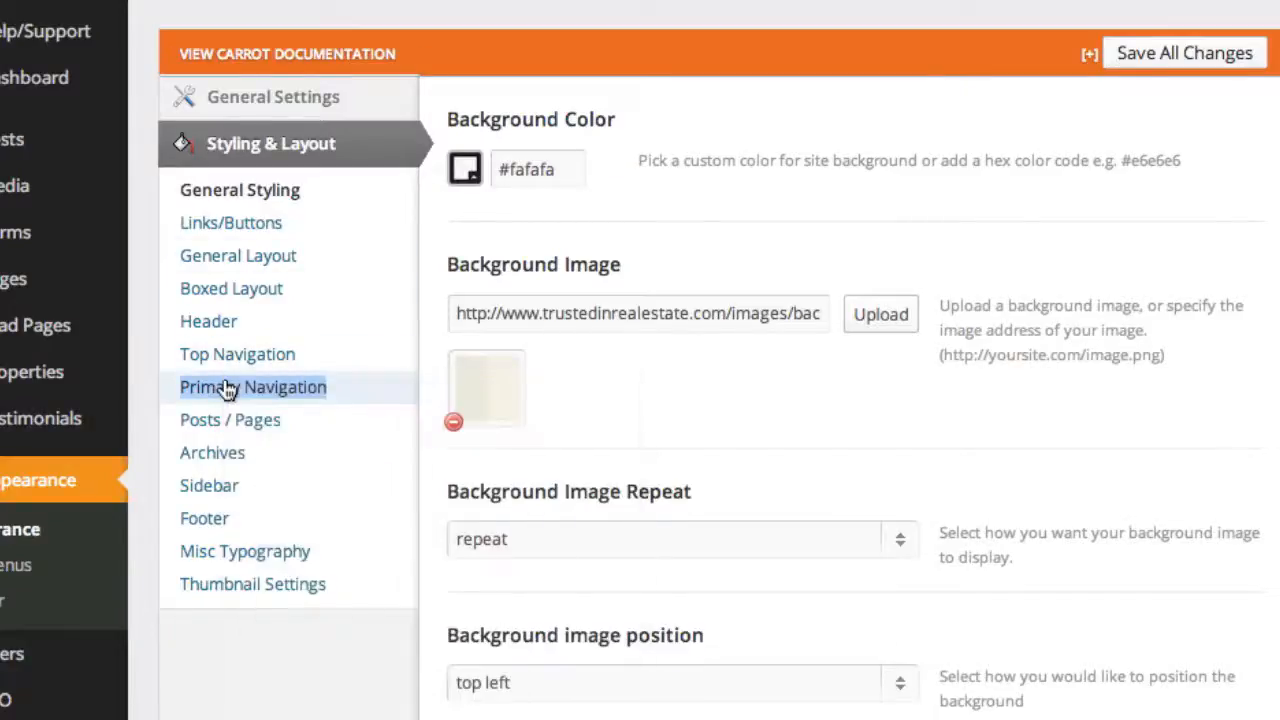
Show the Primary Navigation settings down to the Background Color and Hover Background Color fields
click(252, 388)
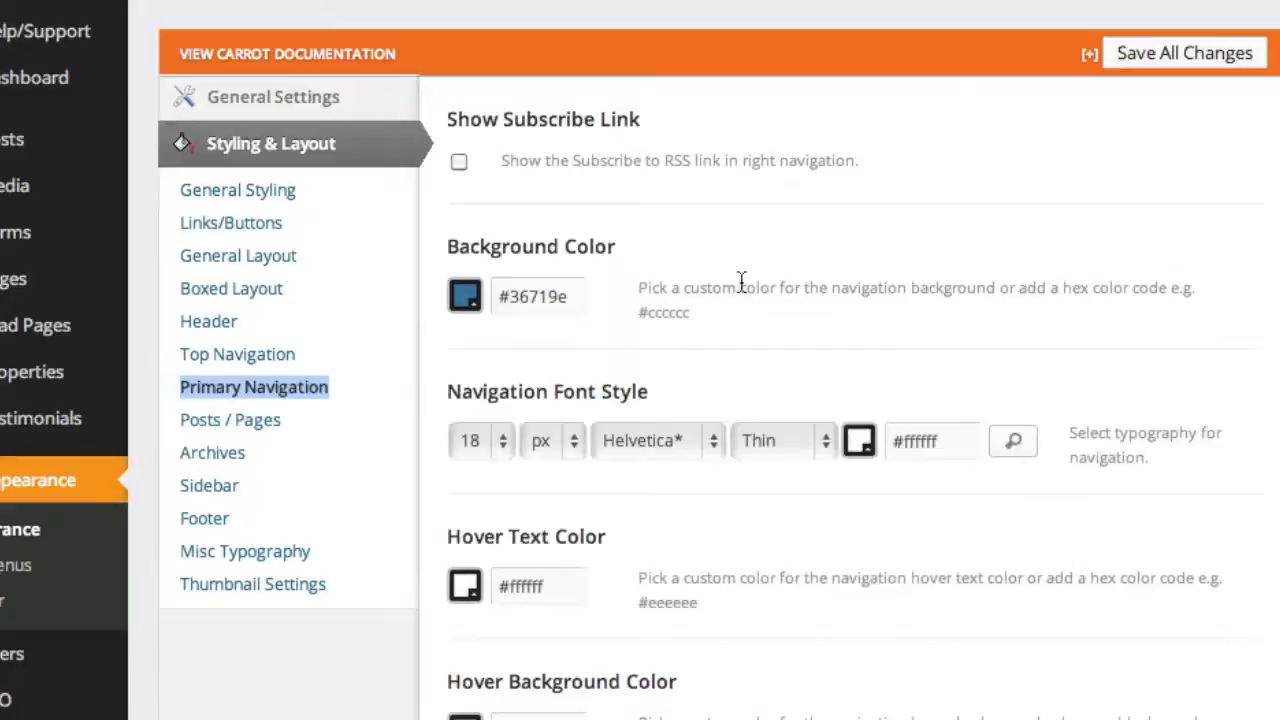
scroll(down, 3)
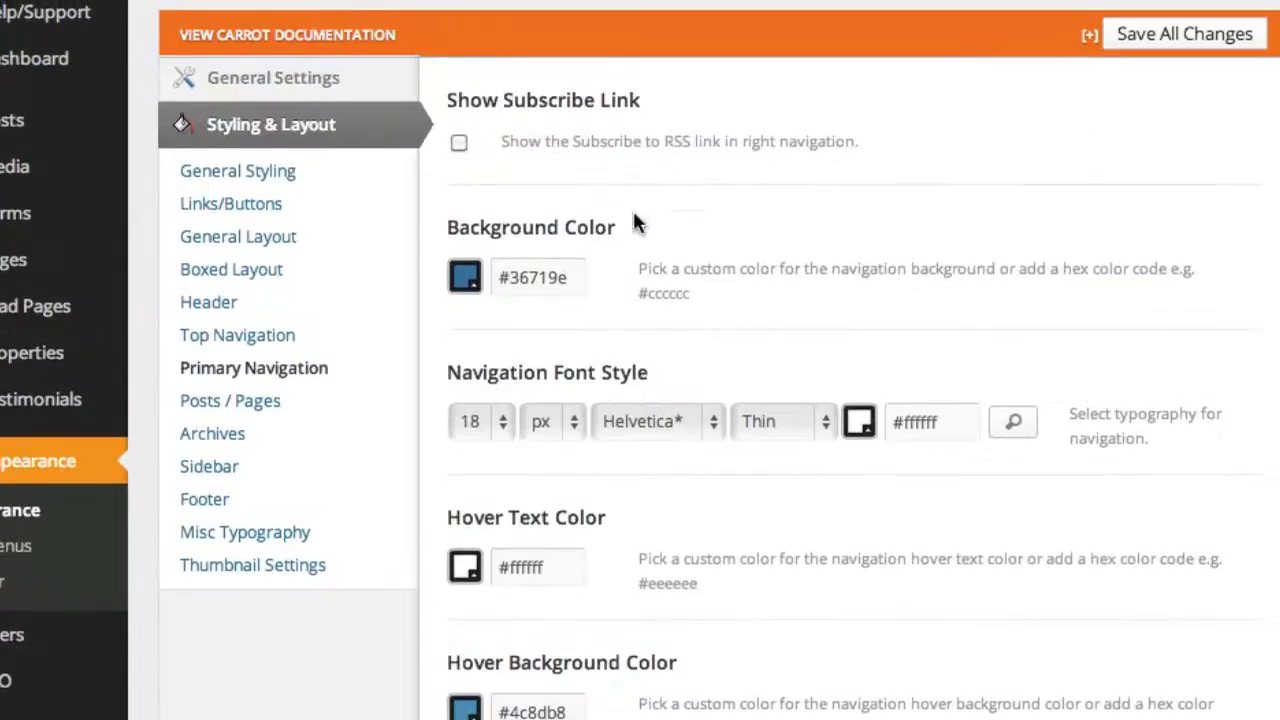
Pick a bright orange #fa860a for the navigation background colour in the colour picker
click(464, 276)
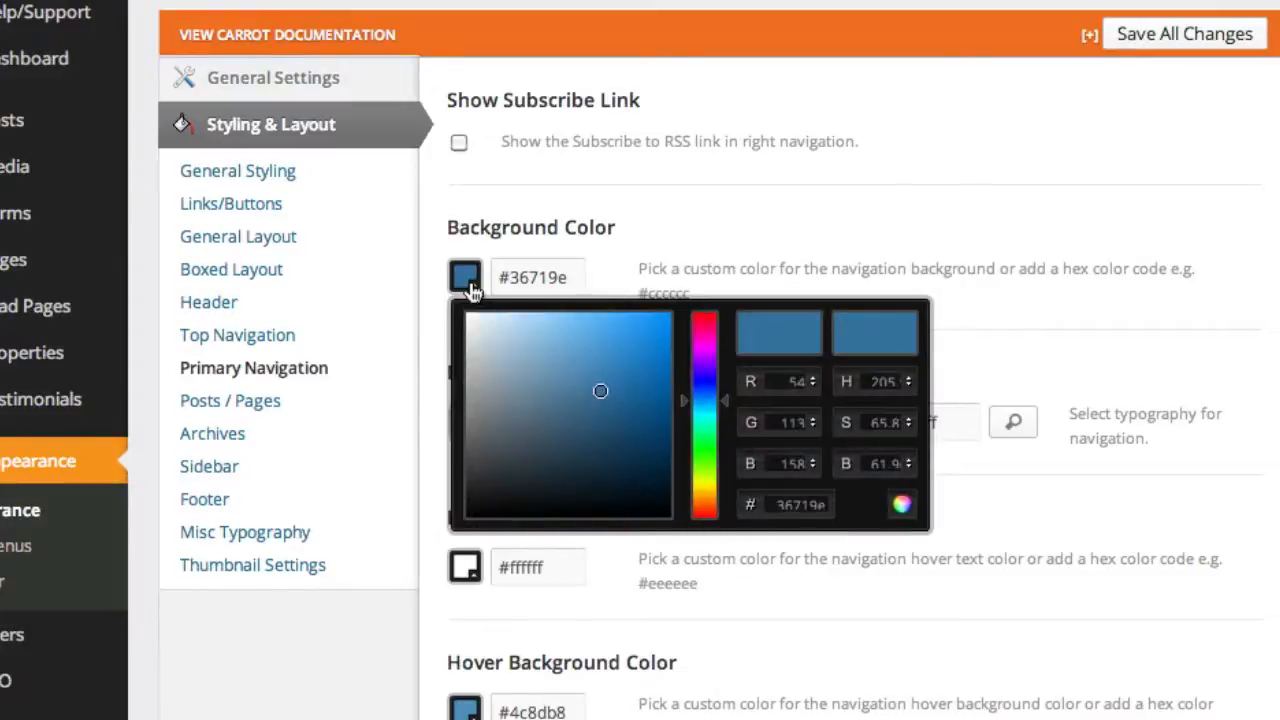
click(464, 276)
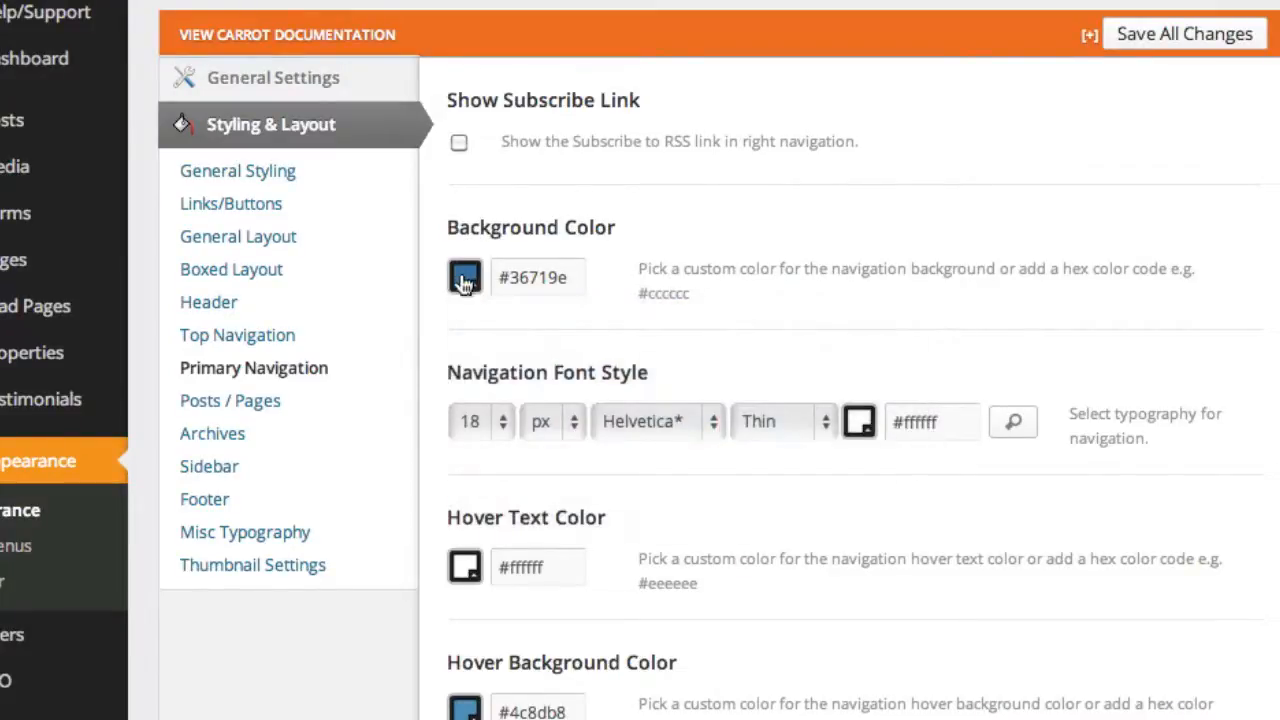
click(464, 276)
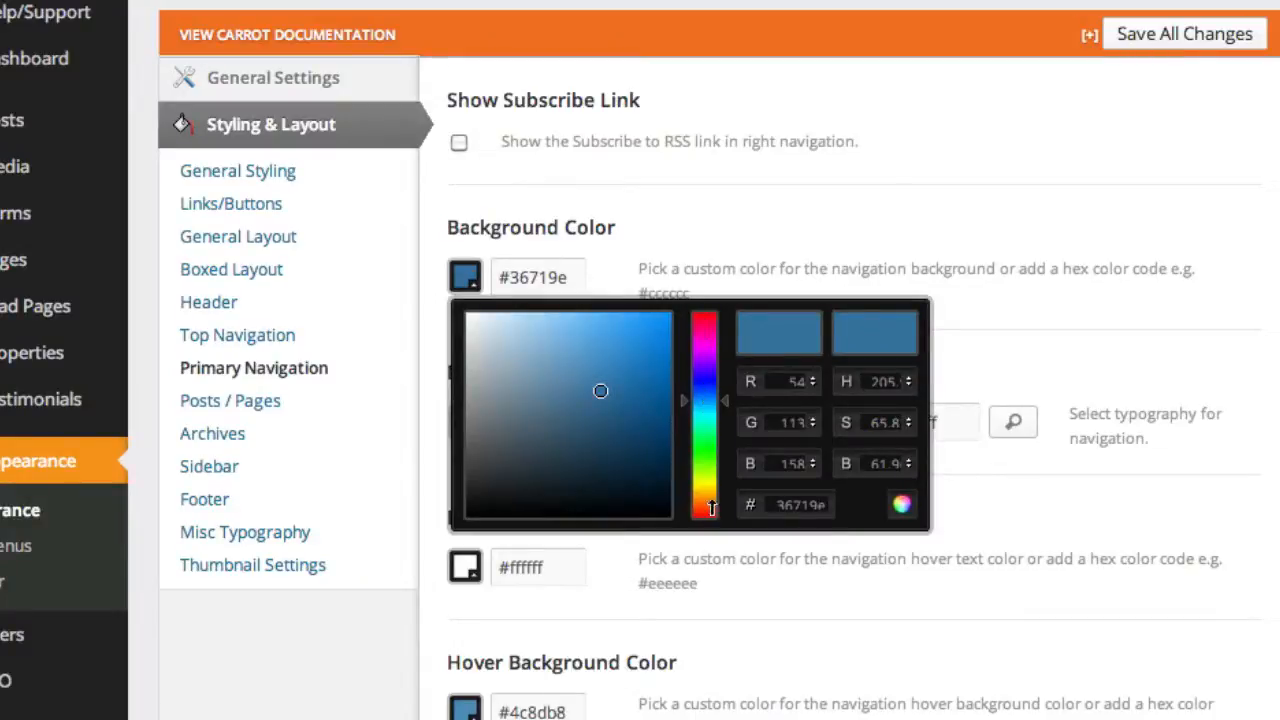
drag(704, 504, 704, 424)
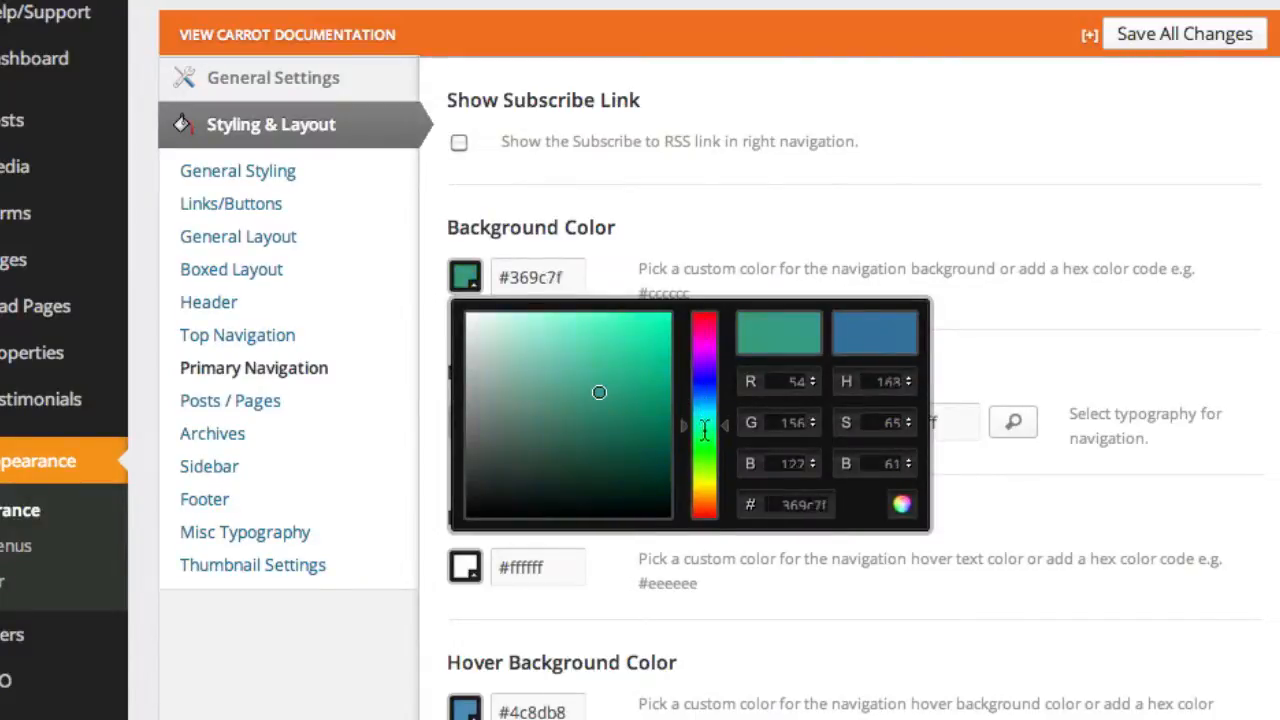
drag(704, 430, 704, 478)
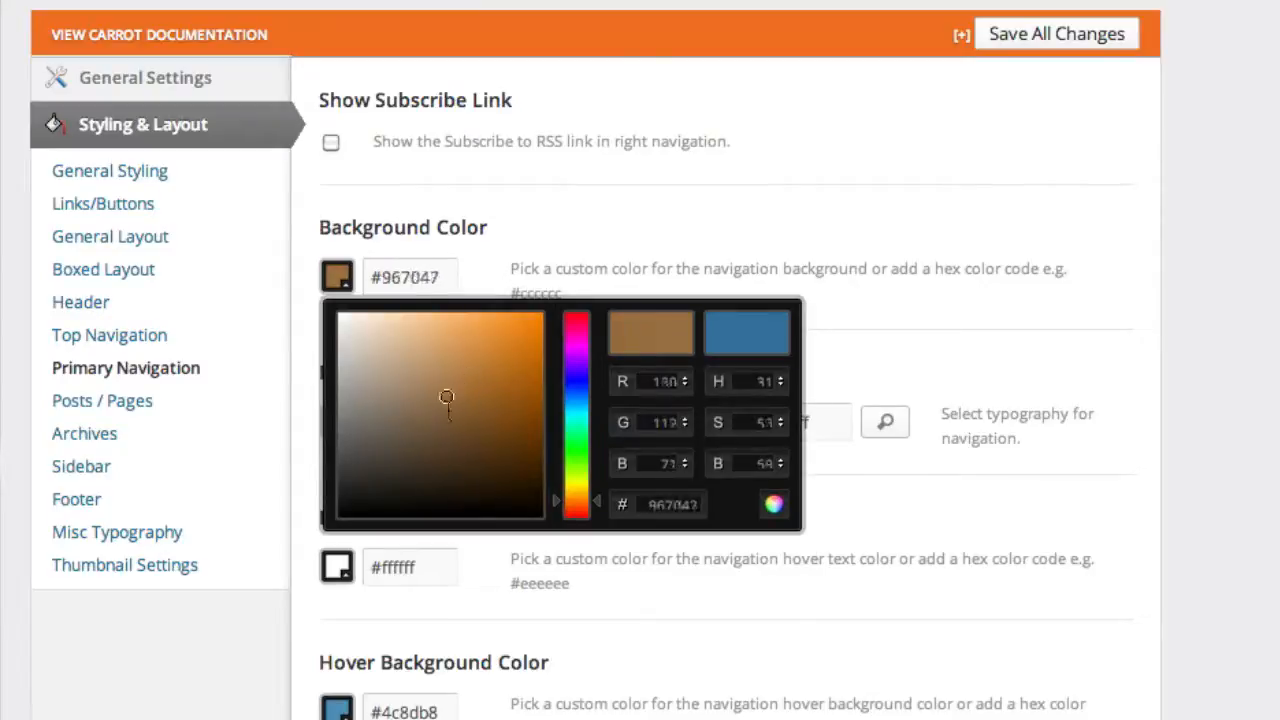
click(512, 348)
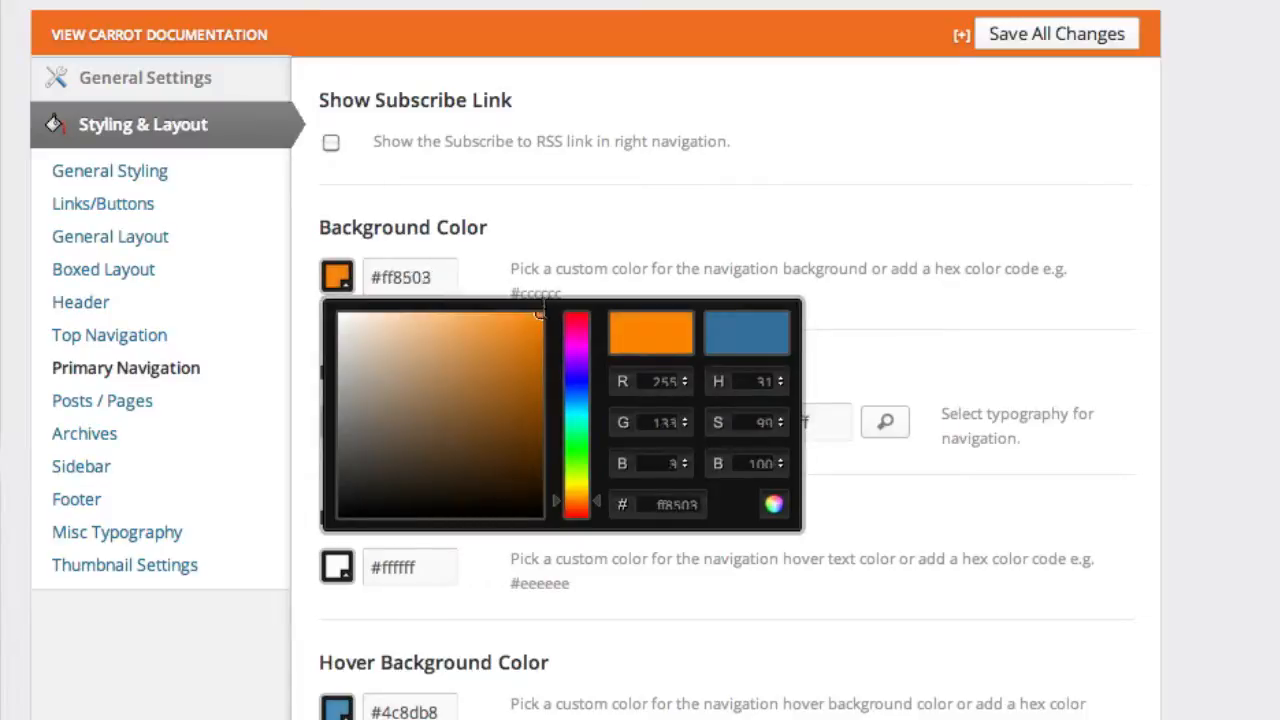
click(536, 320)
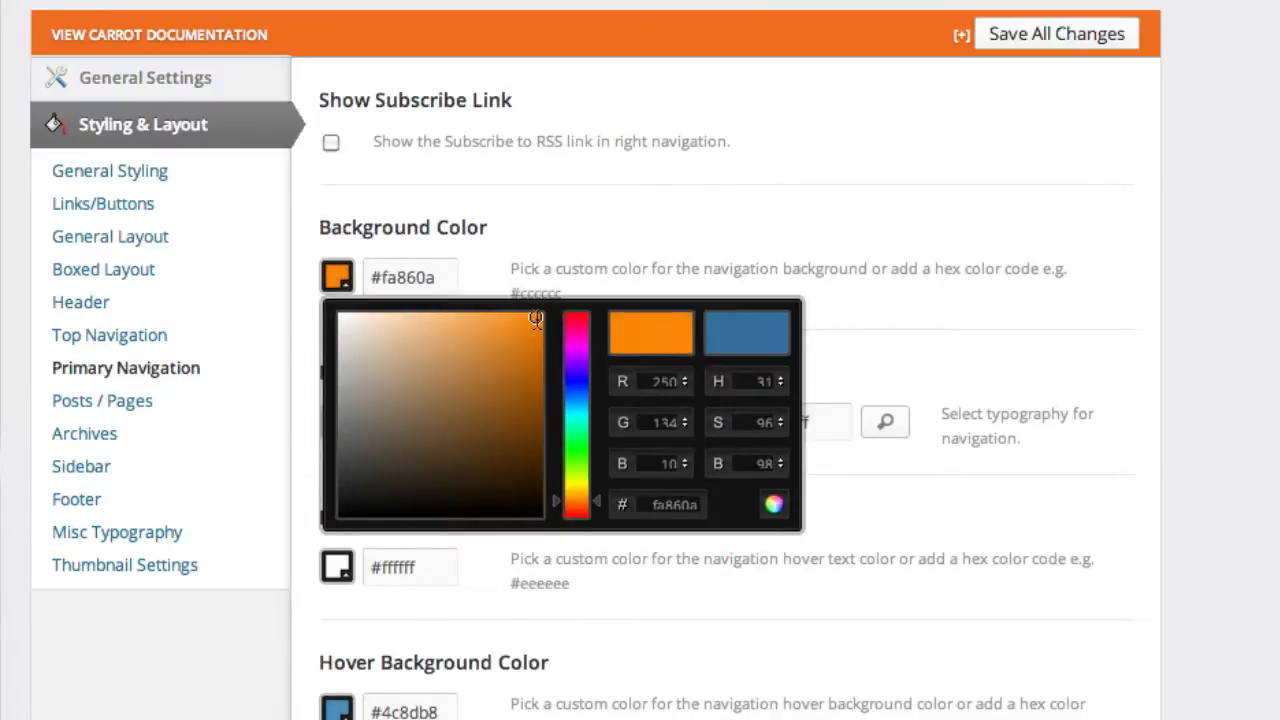
click(516, 304)
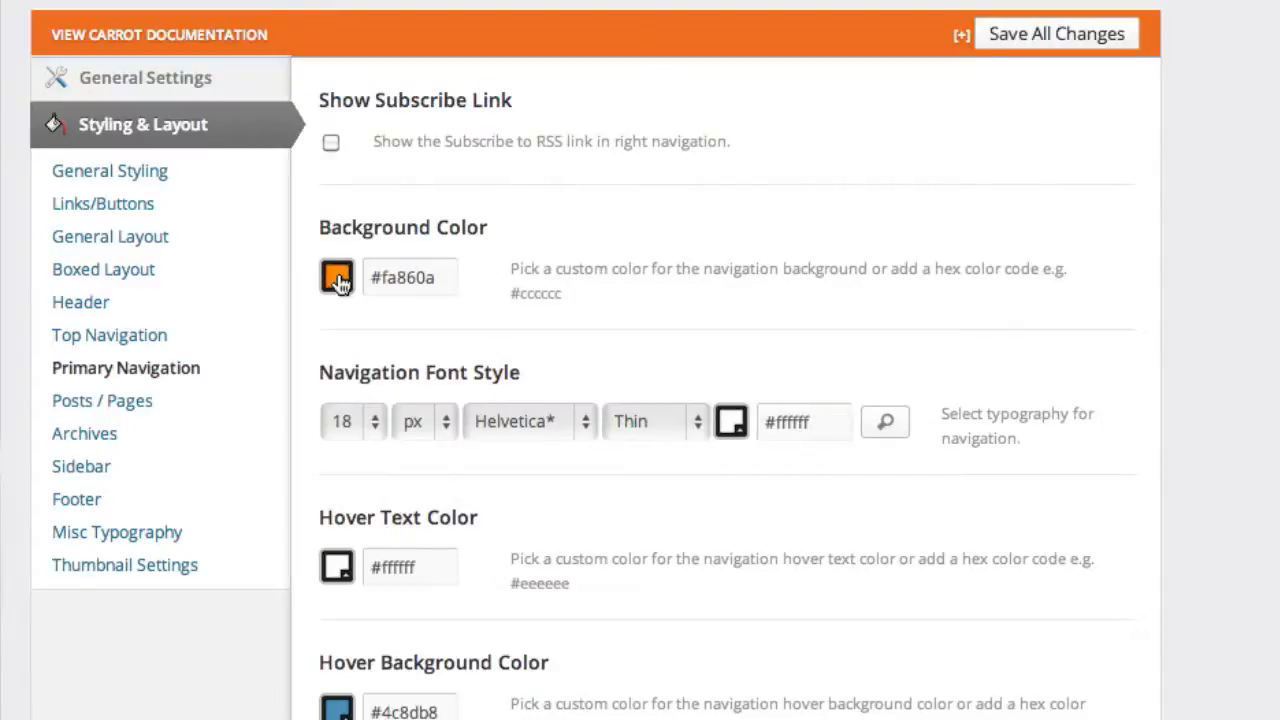
mouse_move(1046, 114)
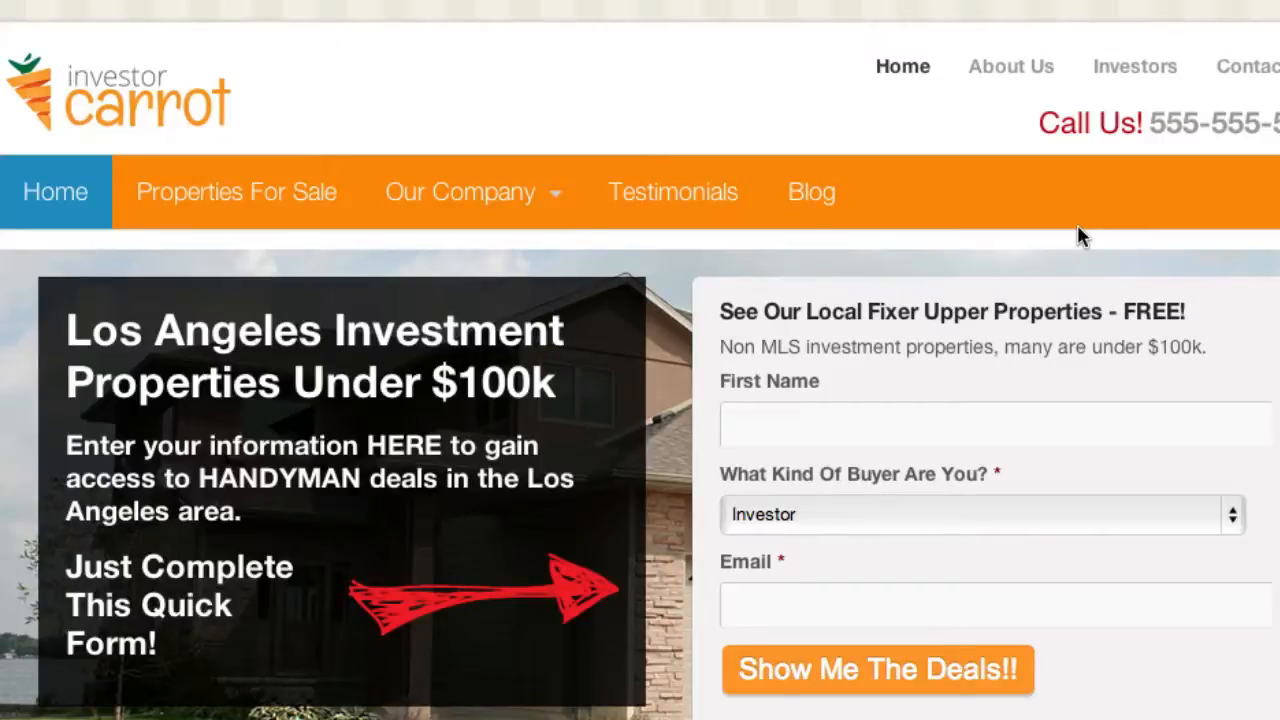
mouse_move(236, 192)
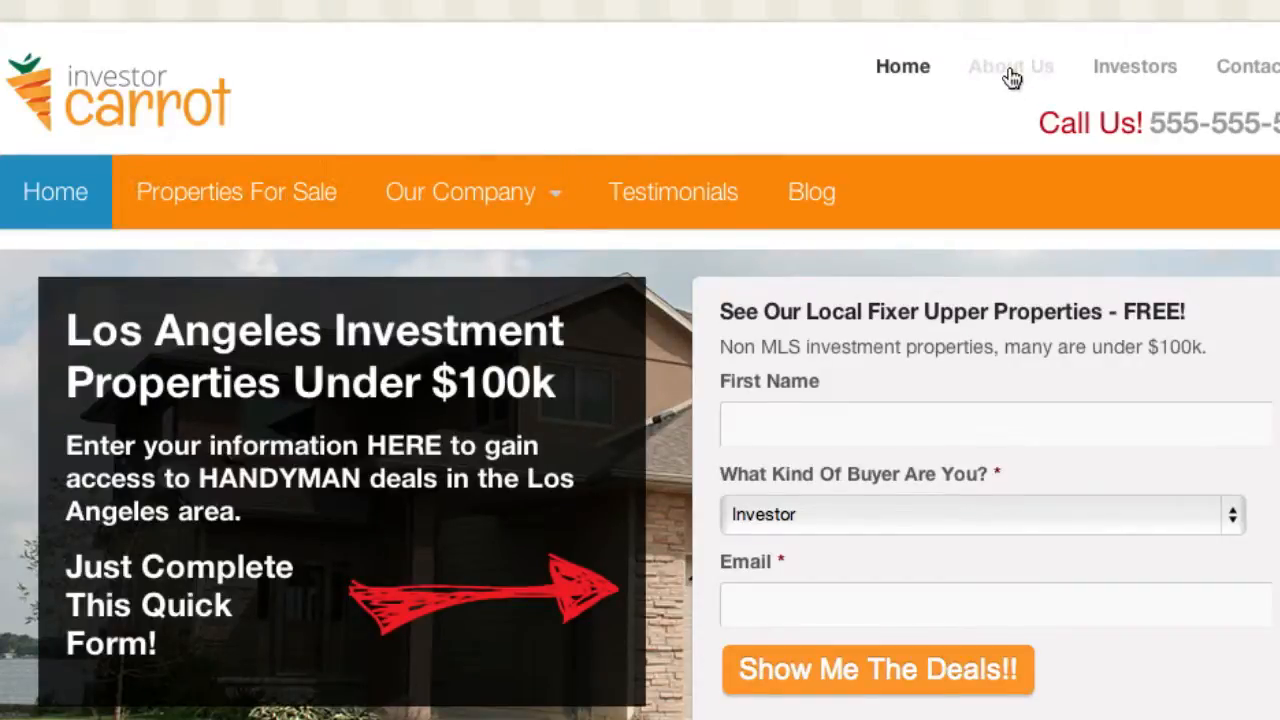
View the About Us page on the live site to confirm the orange navigation bar
click(1010, 66)
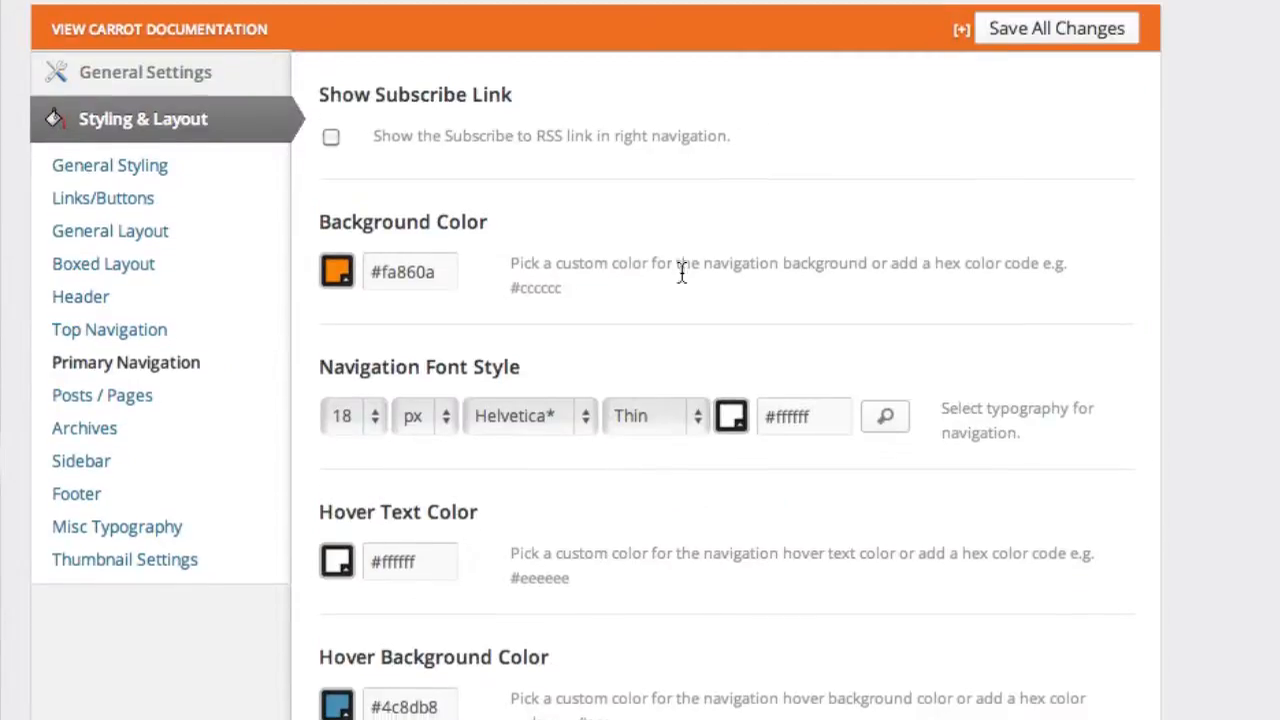
Choose a new custom shade for the Hover Background Color replacing the blue #4c8db8
scroll(down, 3)
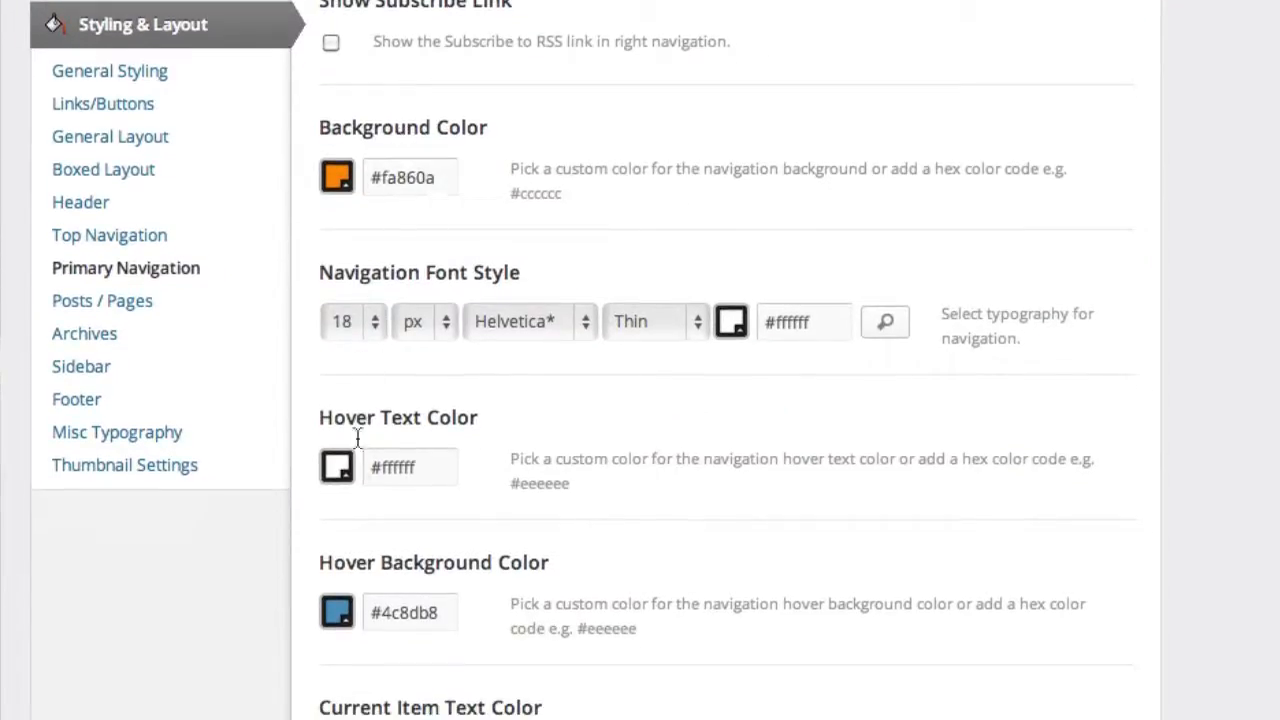
click(336, 612)
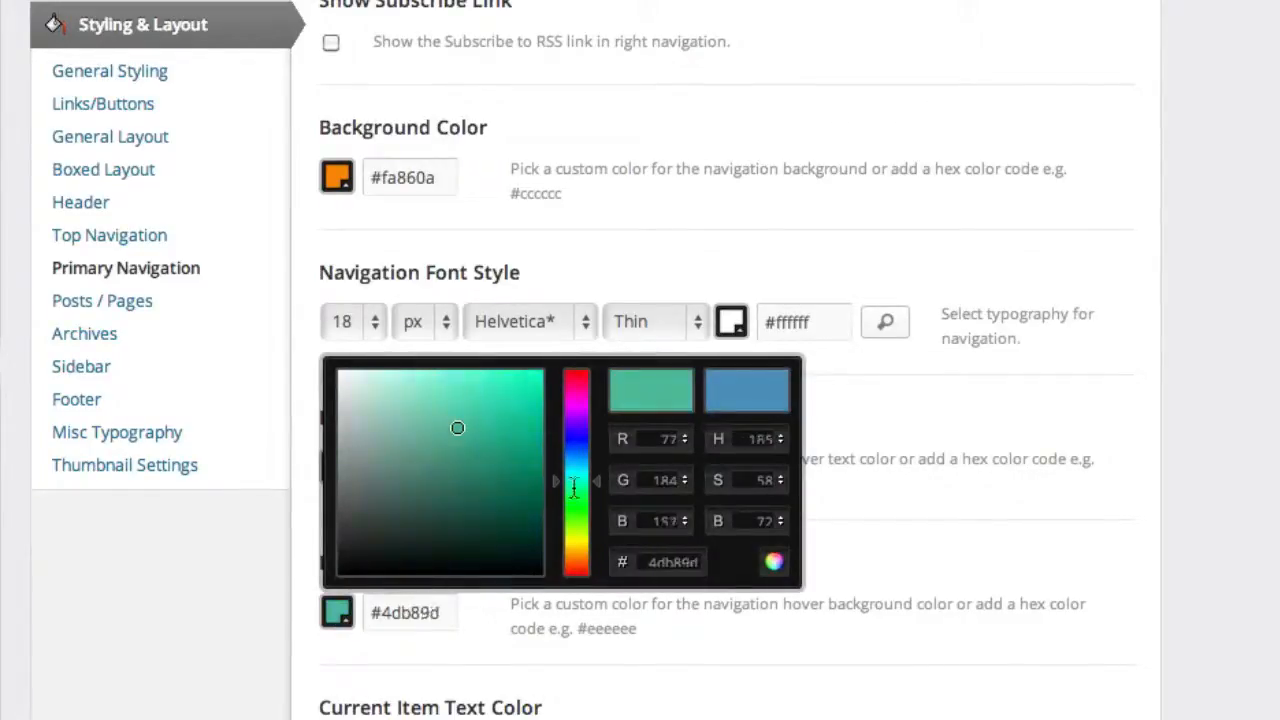
drag(576, 488, 576, 548)
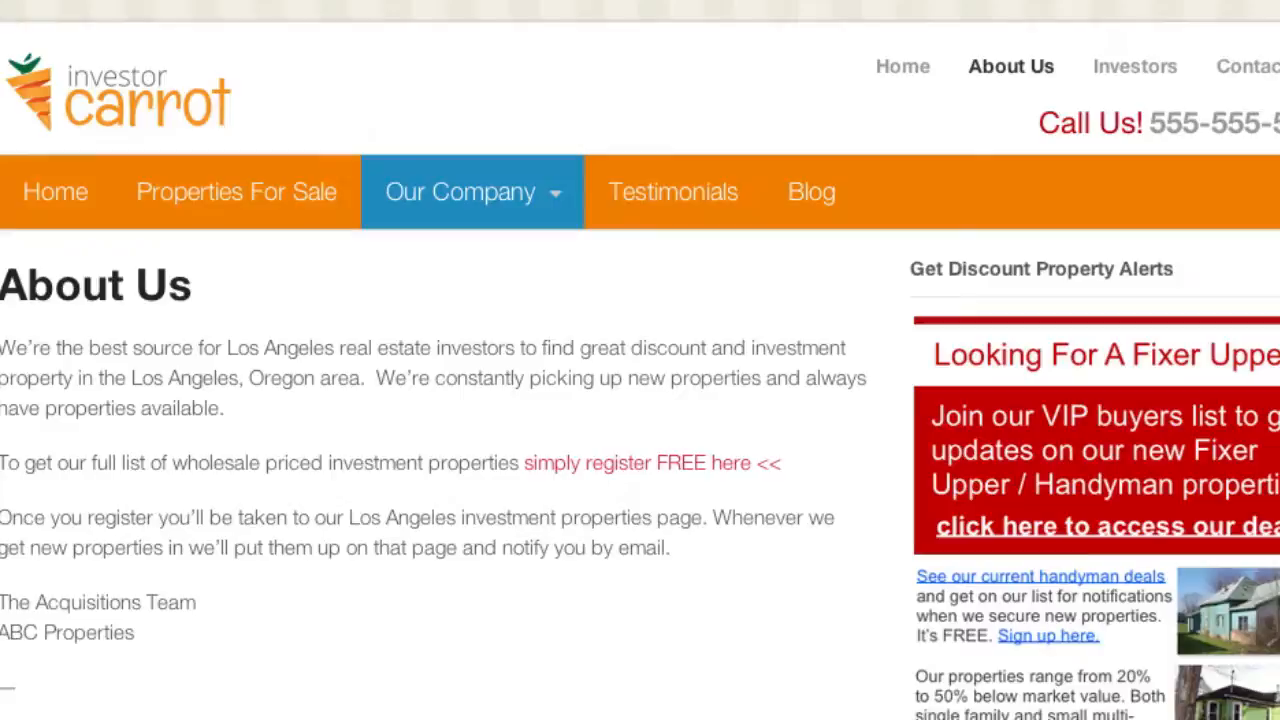
mouse_move(222, 340)
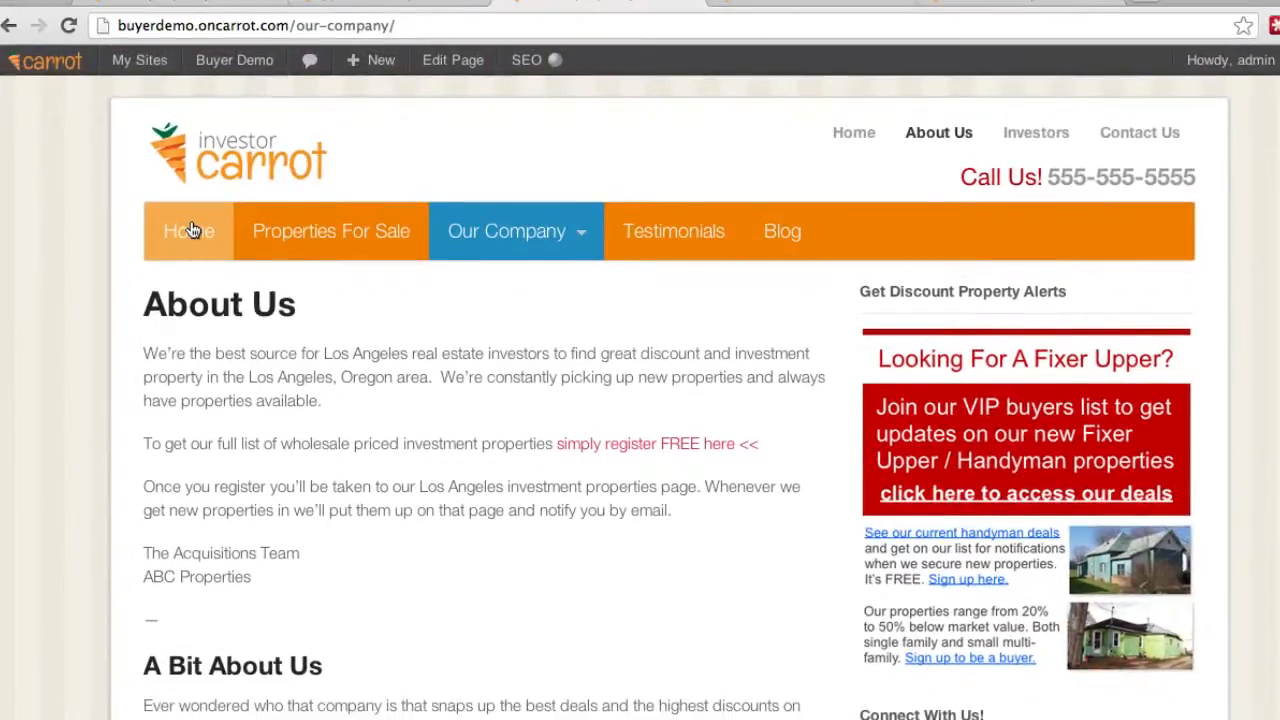
Visit the Investors page on the live site to check the lighter orange hover colour
click(1036, 132)
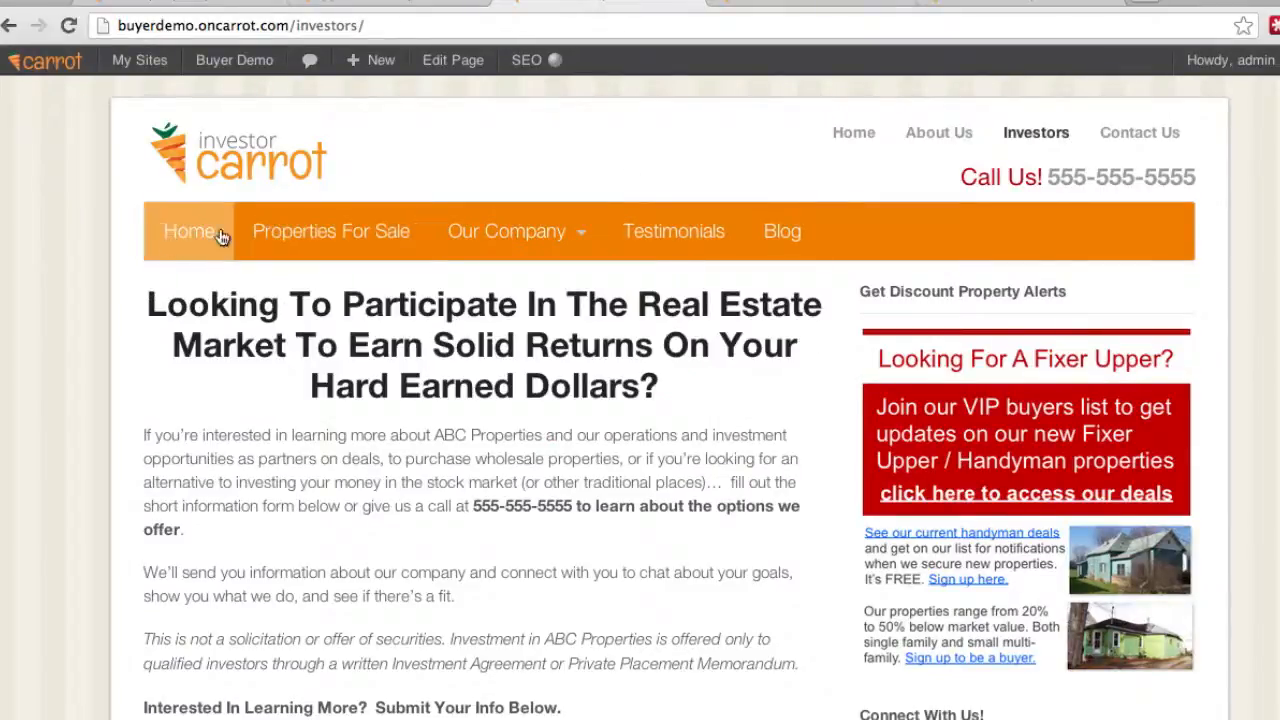
mouse_move(674, 232)
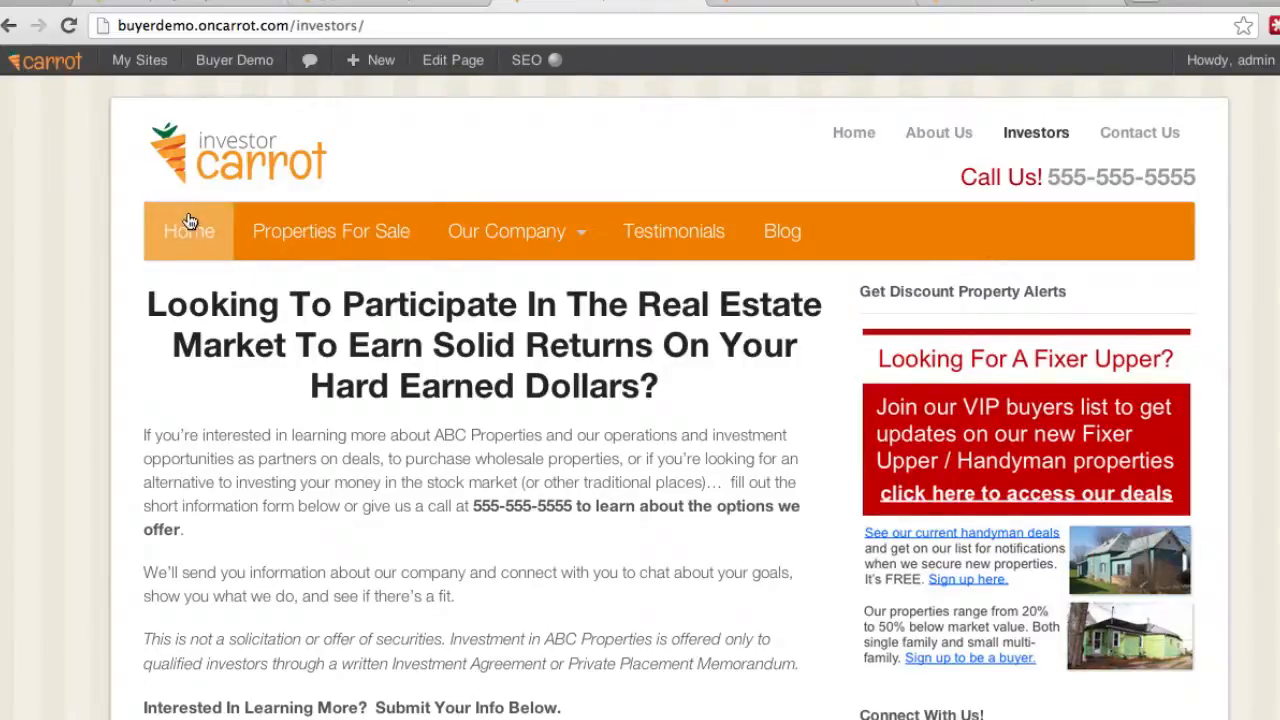
scroll(down, 3)
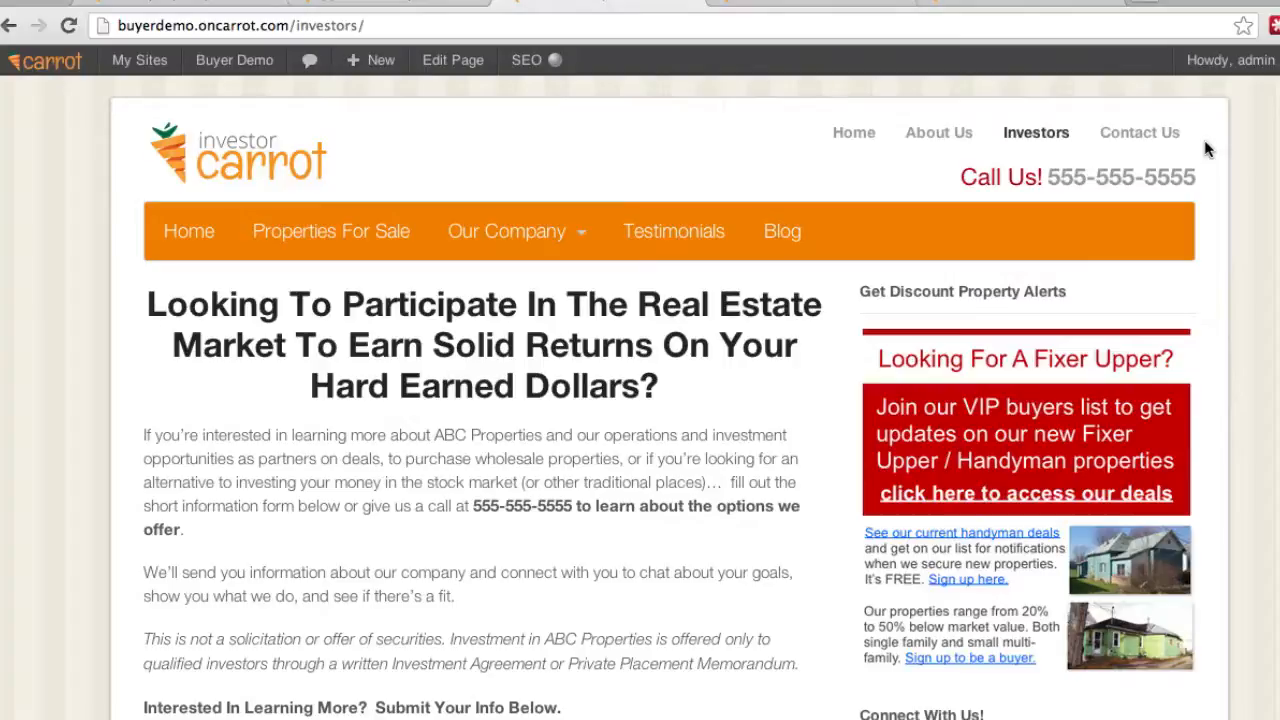
mouse_move(256, 392)
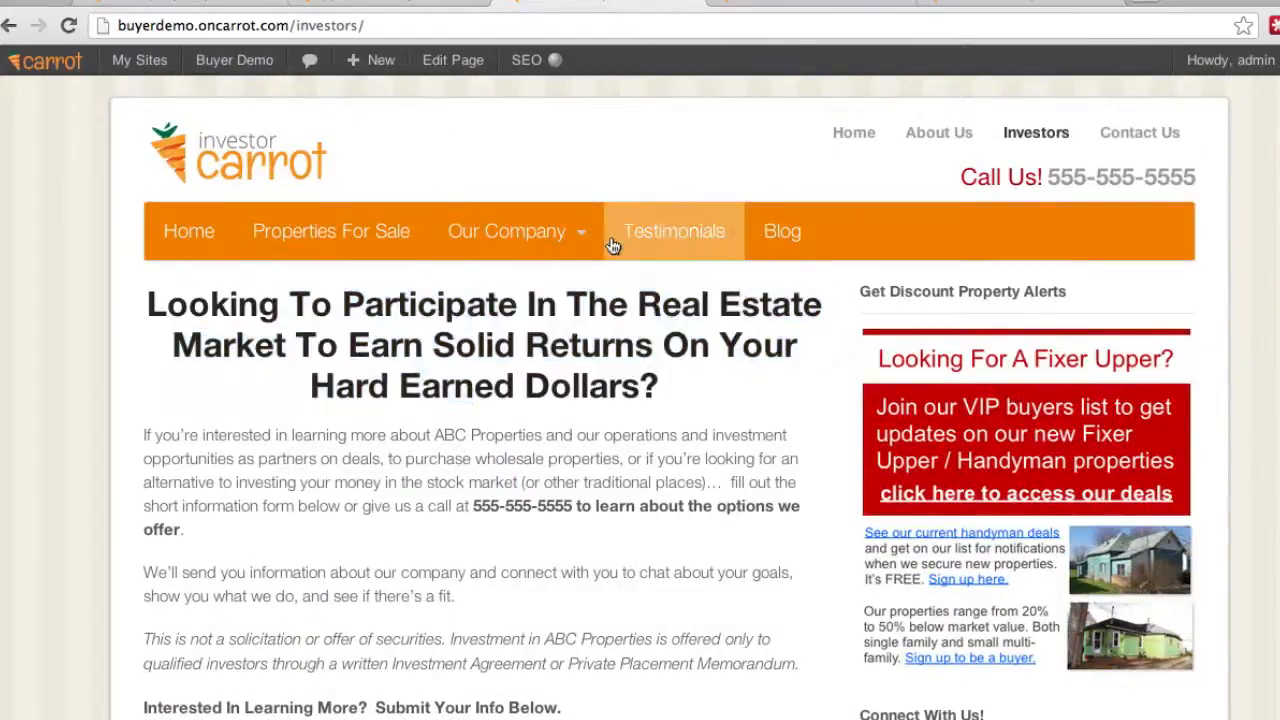
mouse_move(48, 532)
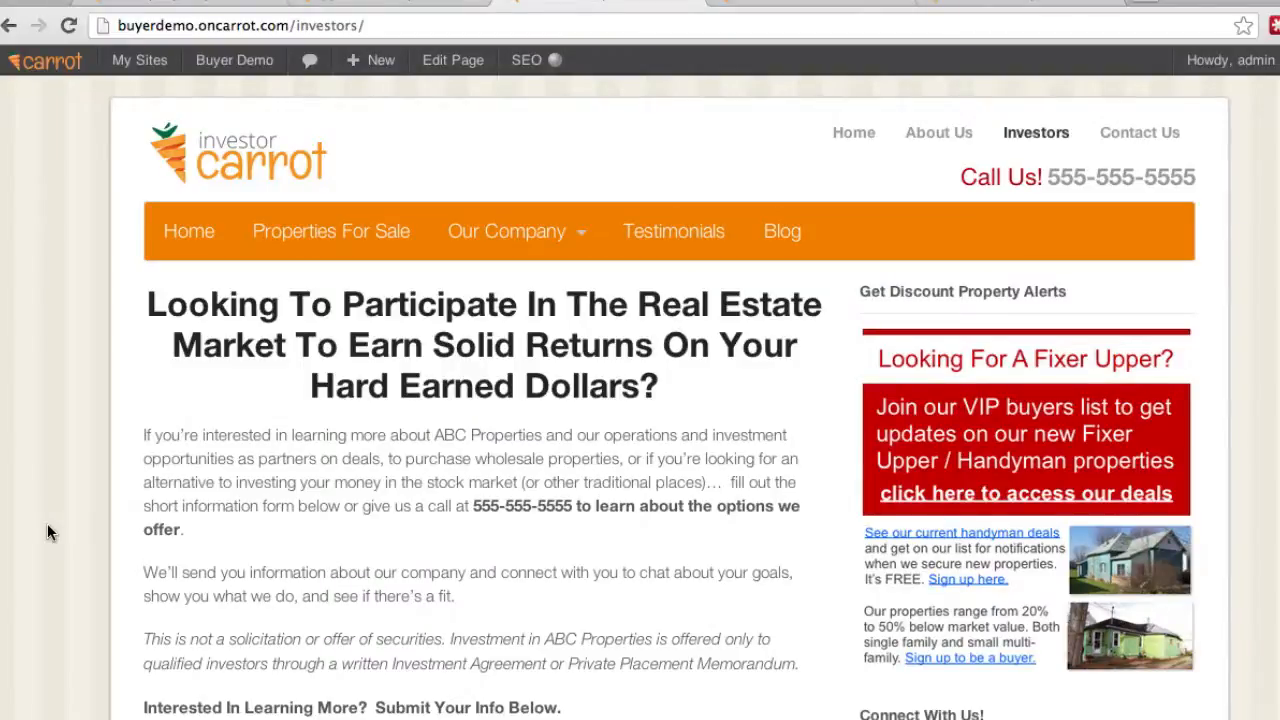